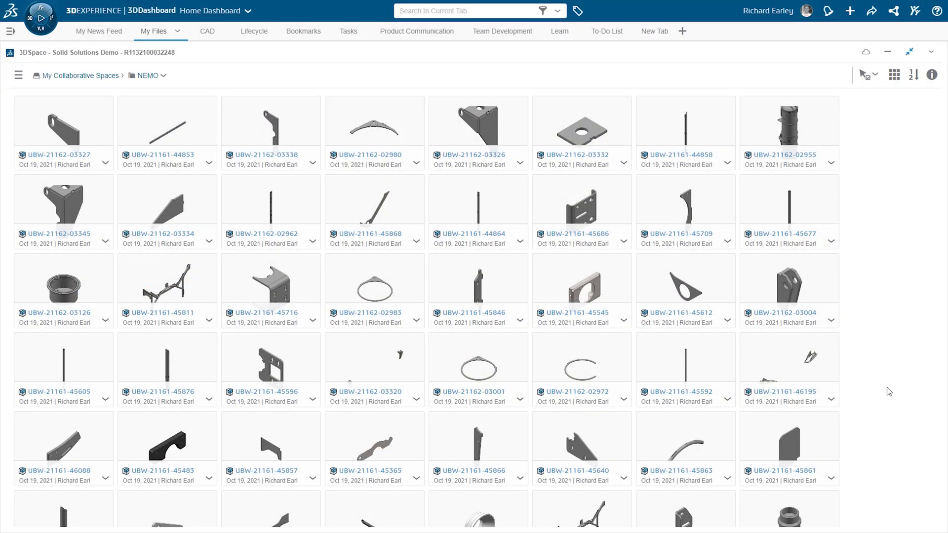
# - Filter the NEMO folder tiles by searching 'body' in the current tab
pyautogui.click(789, 357)
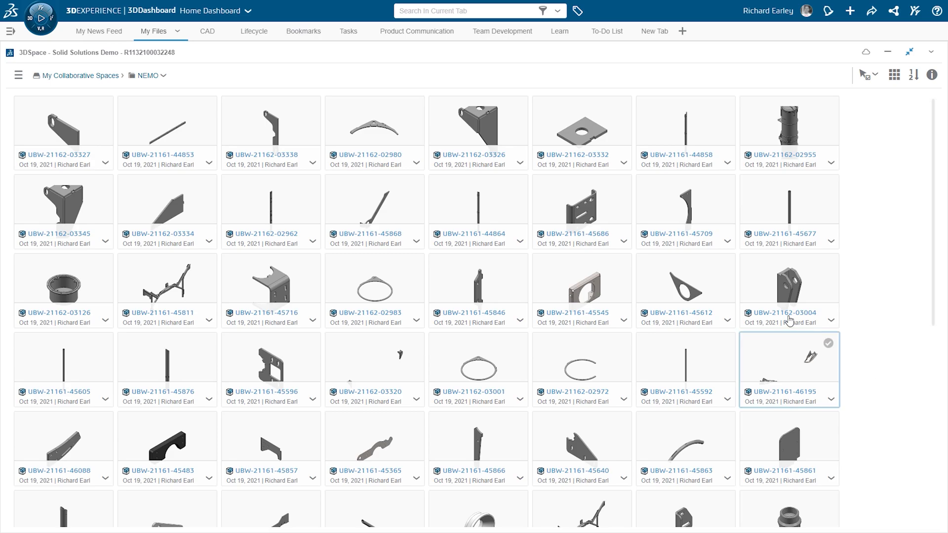
pyautogui.click(471, 11)
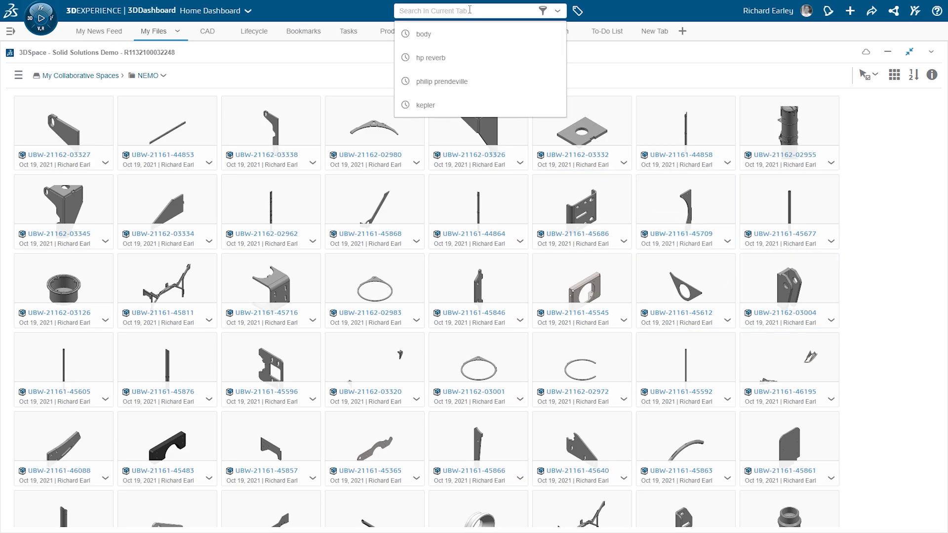
pyautogui.write('b')
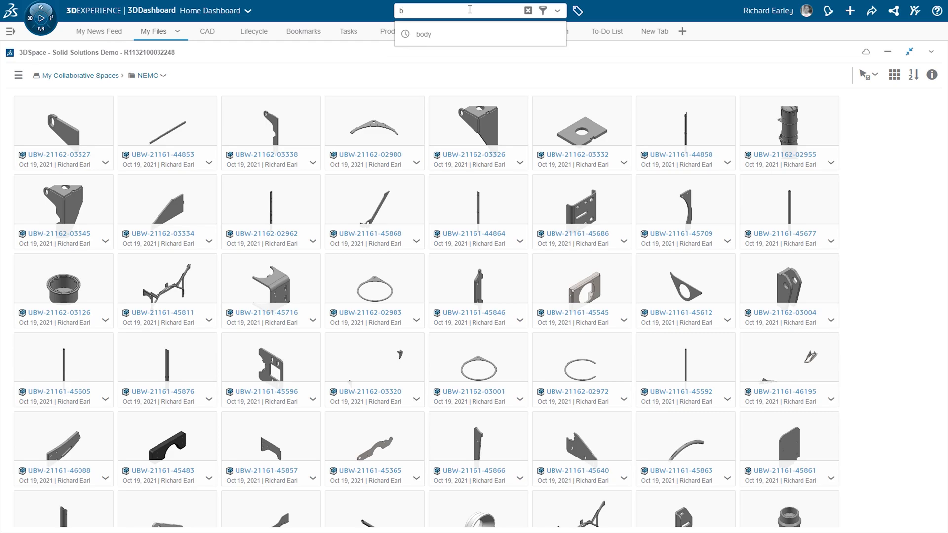
pyautogui.write('ody')
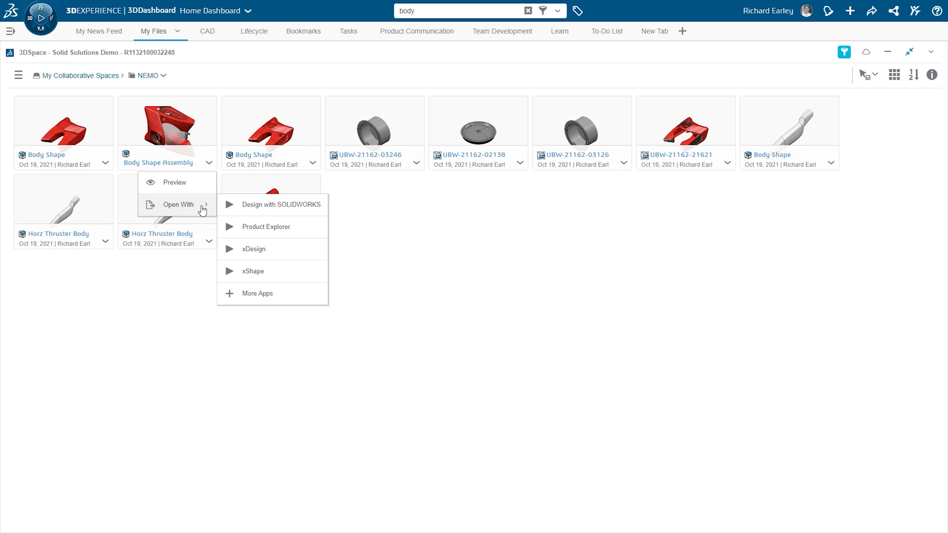
pyautogui.moveTo(297, 297)
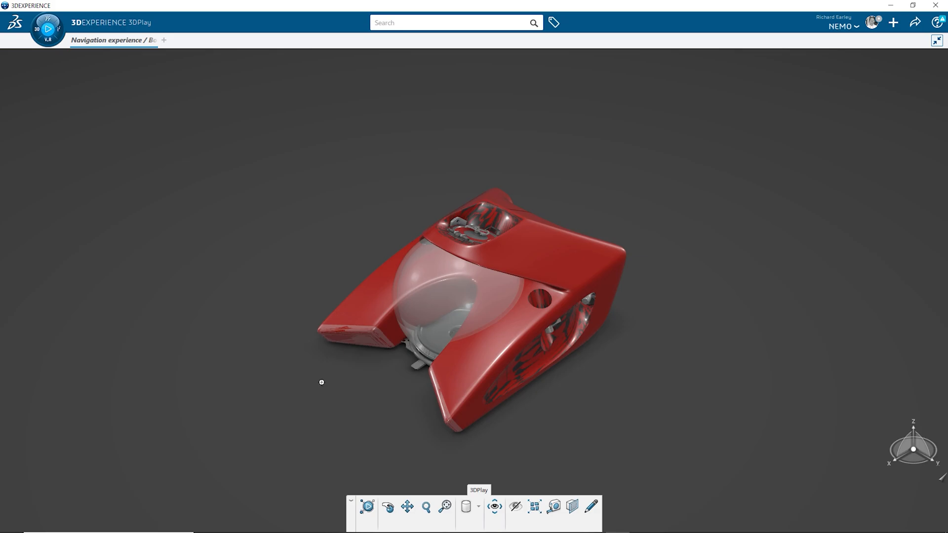
# - Rotate the submarine body to a front view showing the clear dome between the pontoons
pyautogui.moveTo(321, 382); pyautogui.dragTo(416, 332)
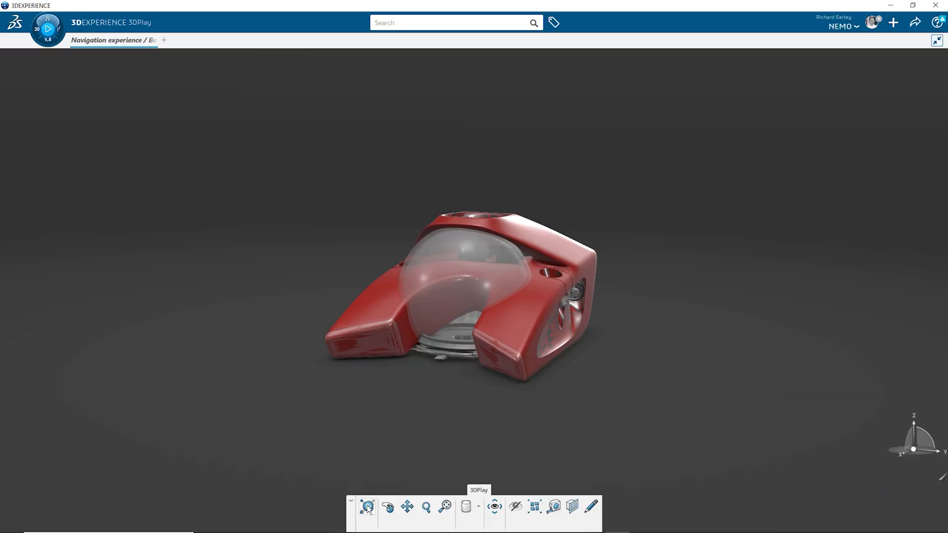
# - Choose the Immersion review scenario from the Integrated Scenarios panel
pyautogui.click(367, 507)
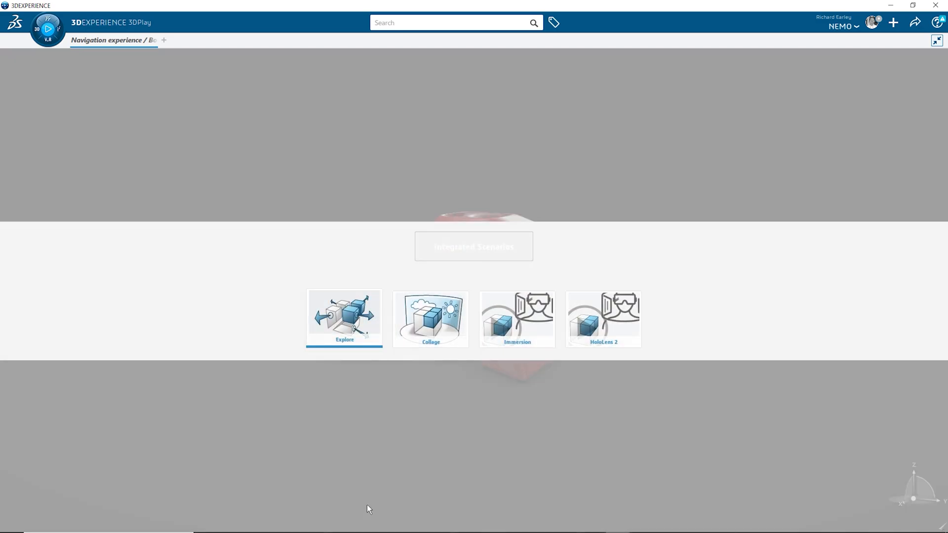
pyautogui.moveTo(445, 417)
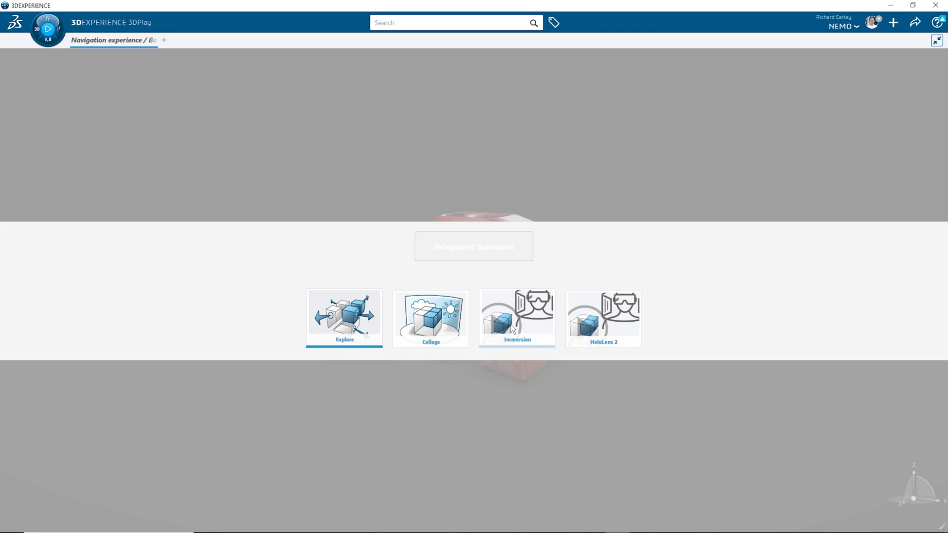
pyautogui.click(518, 317)
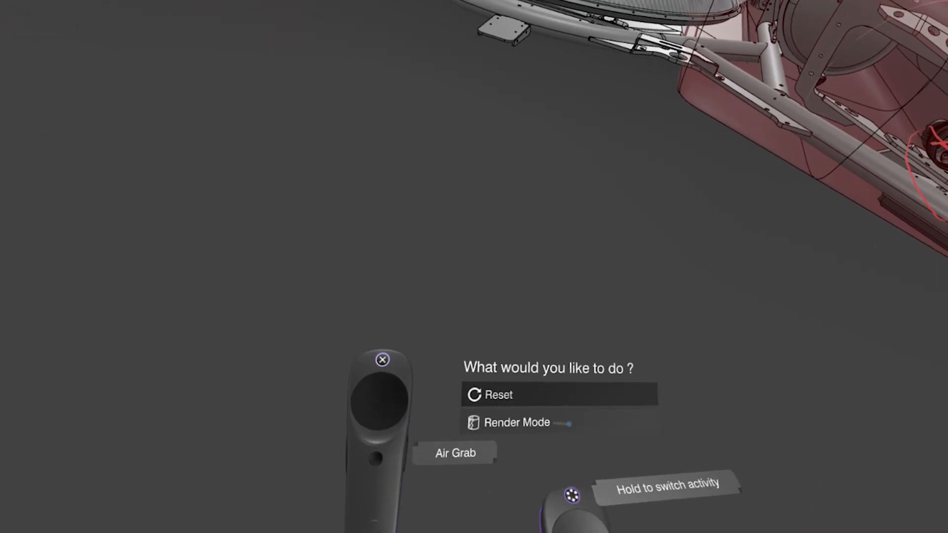
pyautogui.click(517, 422)
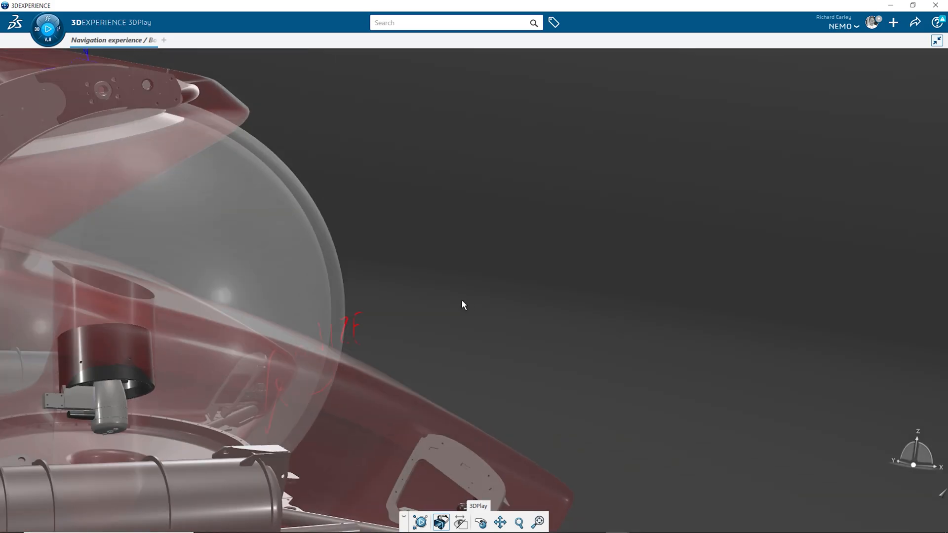
# - Orbit the submarine to look down on the top hatch with its blue VR markups
pyautogui.moveTo(463, 305); pyautogui.dragTo(496, 199)
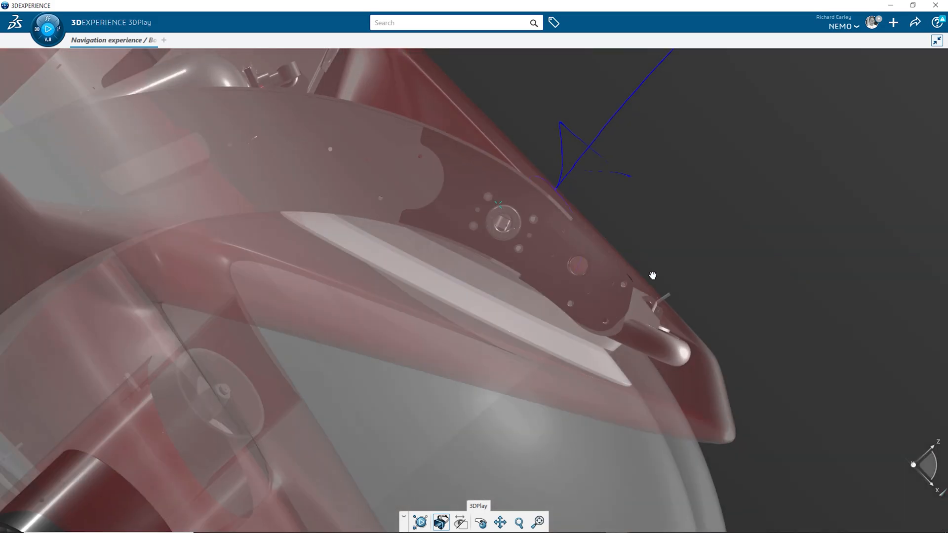
pyautogui.moveTo(652, 276); pyautogui.dragTo(562, 272)
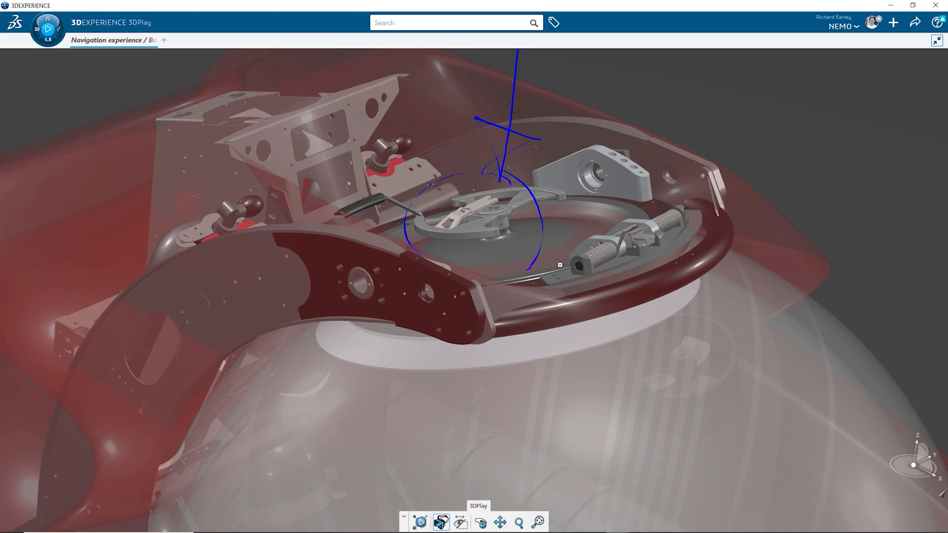
pyautogui.moveTo(666, 40)
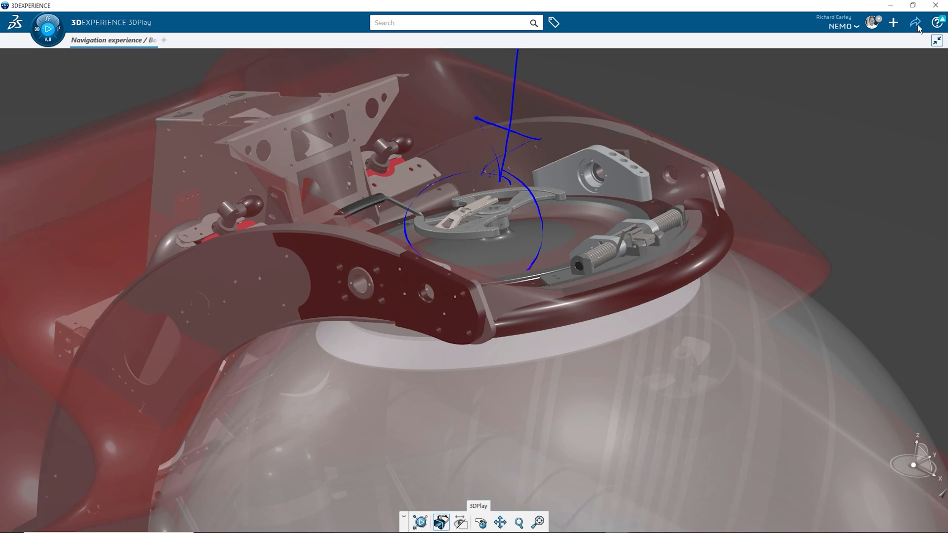
# - Share the marked-up hatch view as a picture published to communities
pyautogui.click(916, 22)
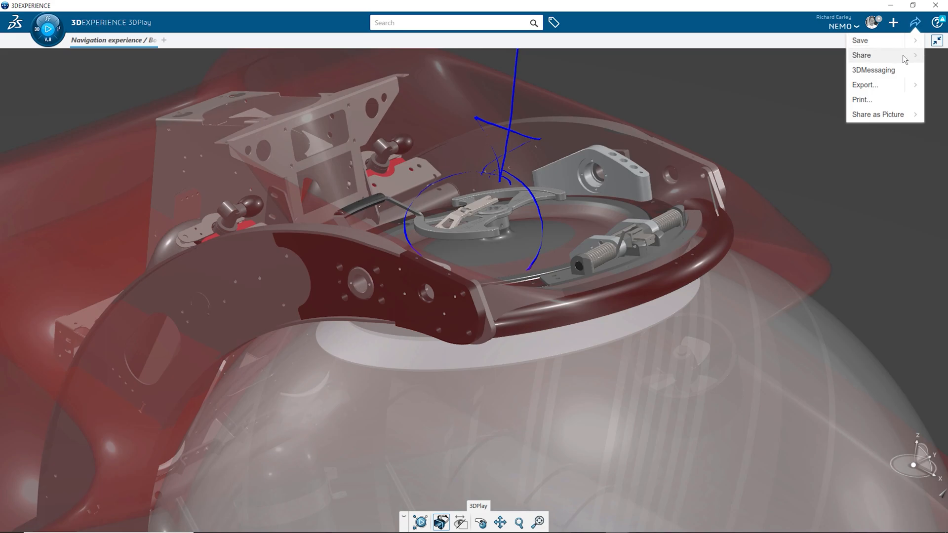
pyautogui.moveTo(900, 73)
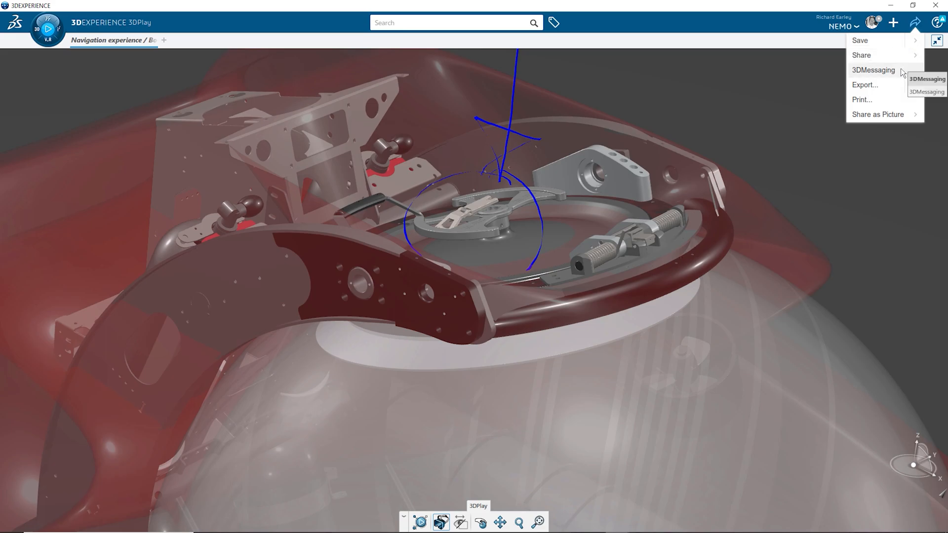
pyautogui.moveTo(894, 86)
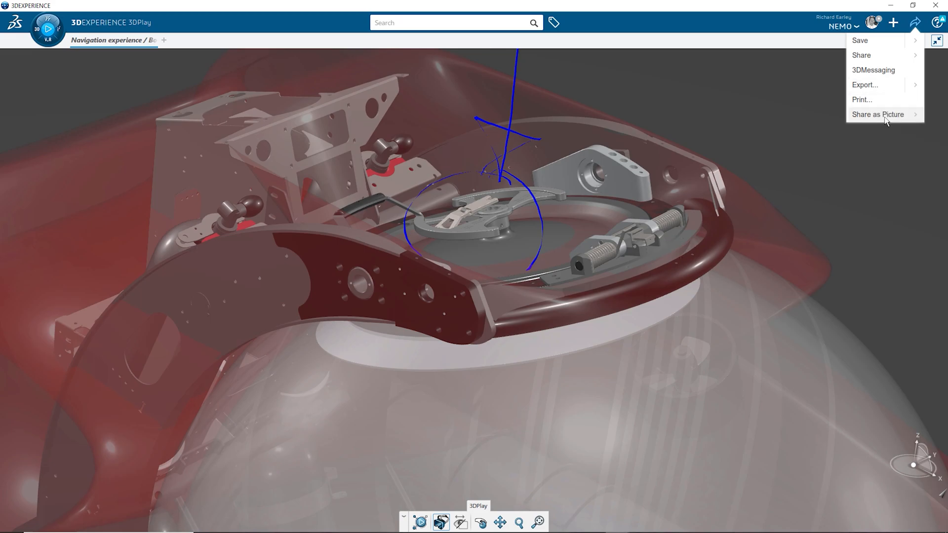
pyautogui.moveTo(878, 114)
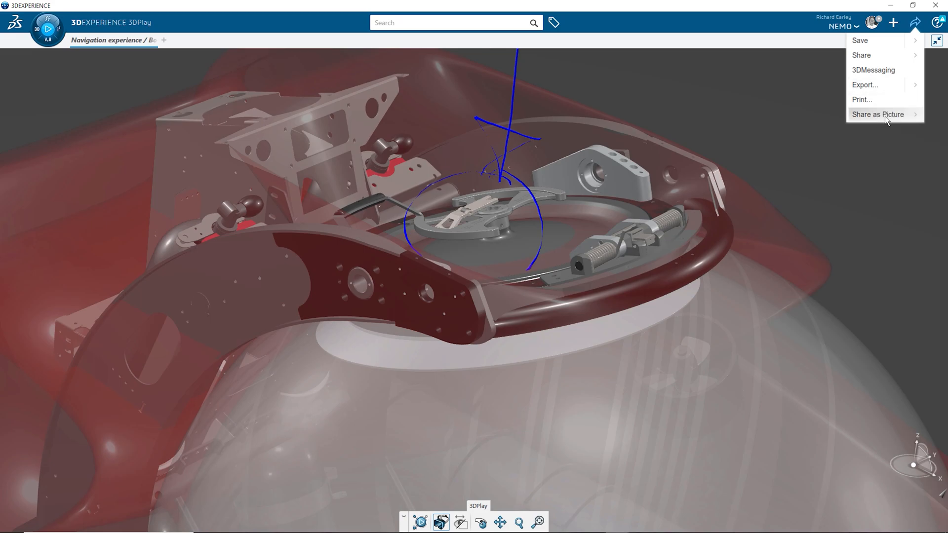
pyautogui.click(878, 114)
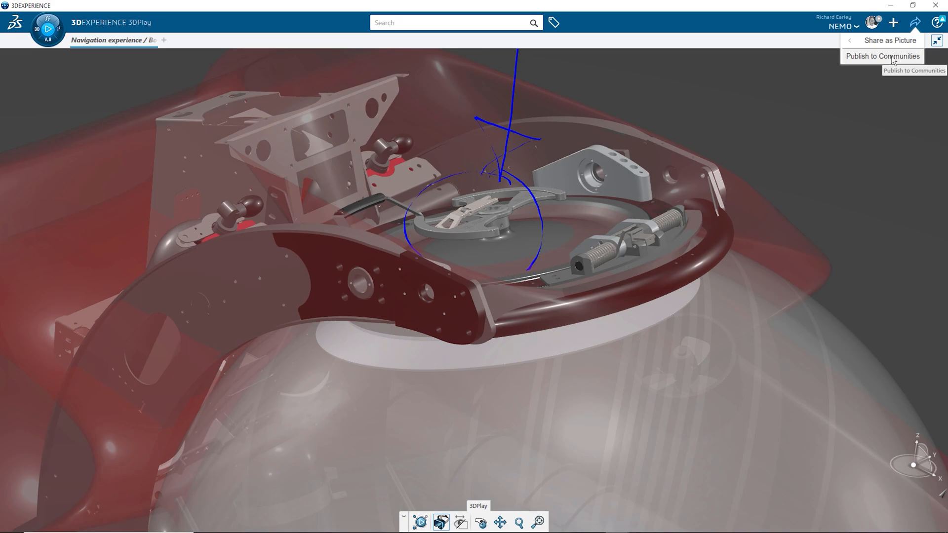
pyautogui.click(883, 56)
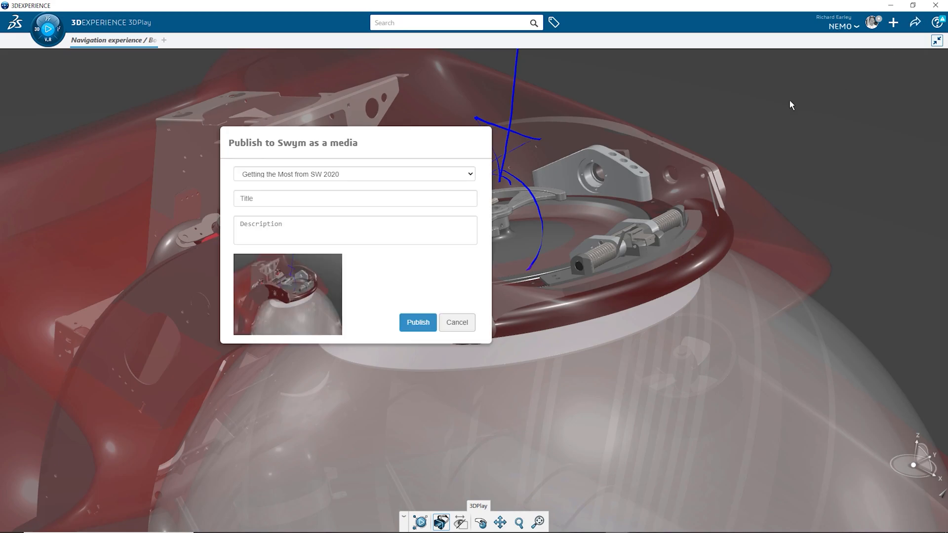